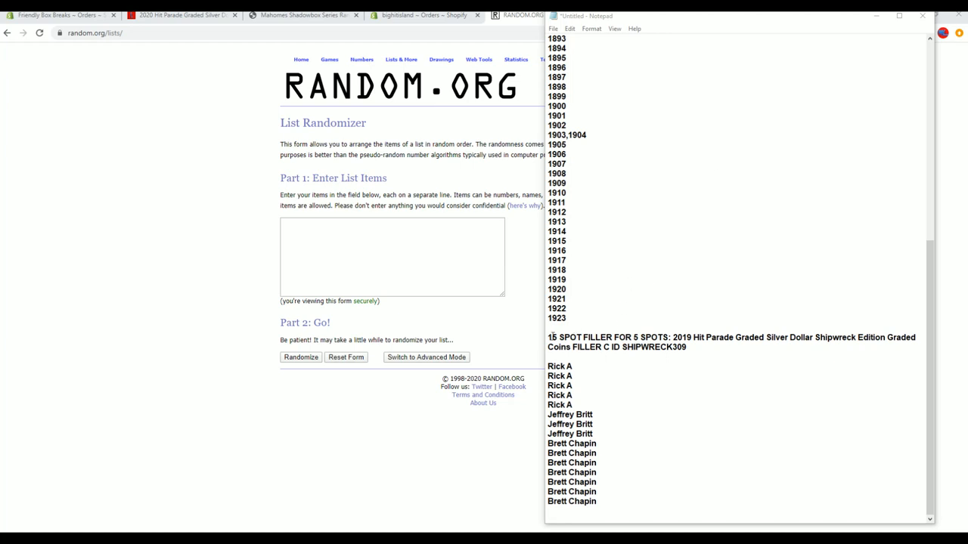
mouse_move(732, 242)
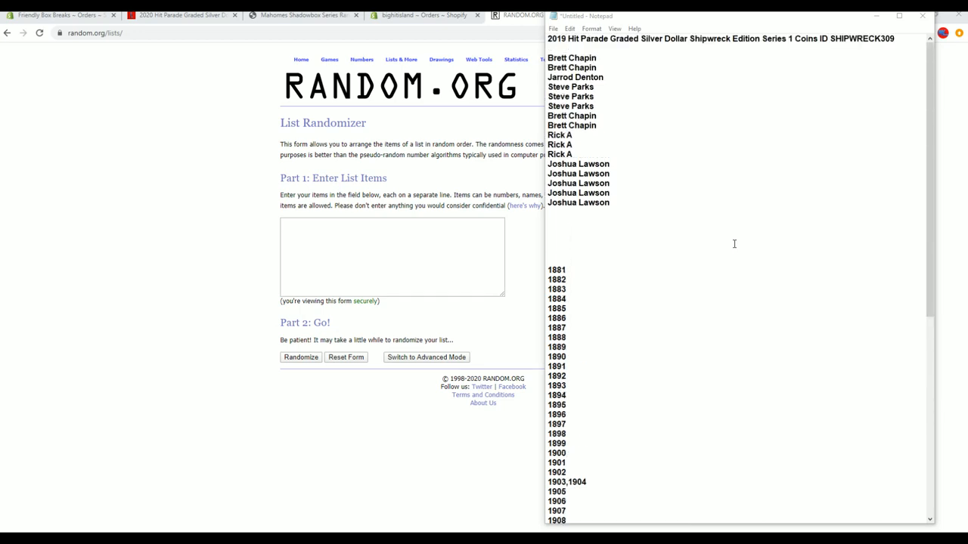
- Shuffle the 15 filler owner names repeatedly with Randomize and Again, then select the shuffled names
scroll(down, 3)
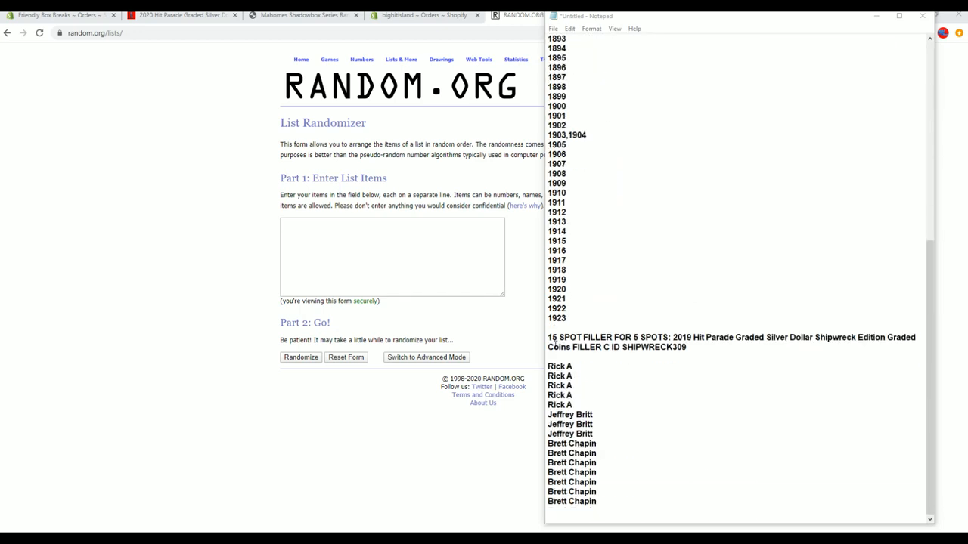
drag(560, 366, 598, 491)
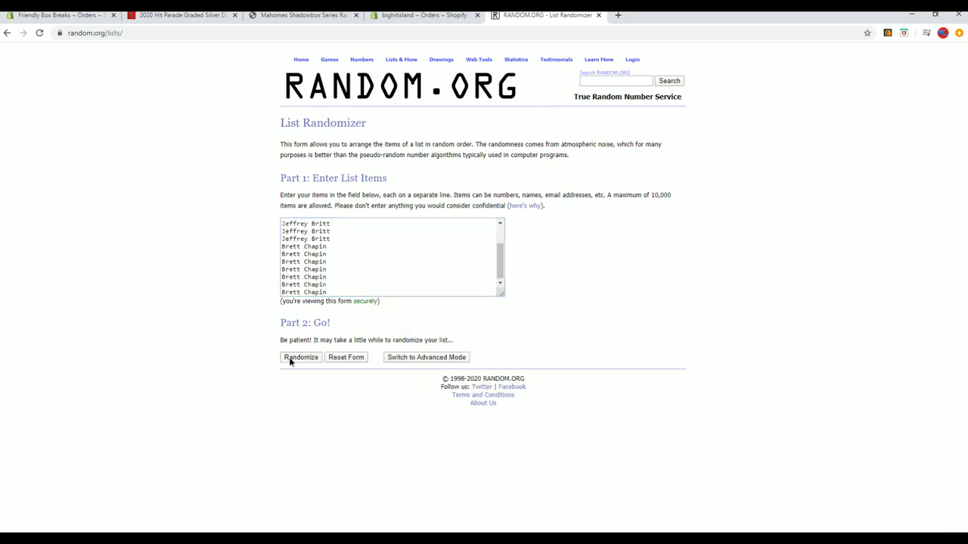
click(299, 357)
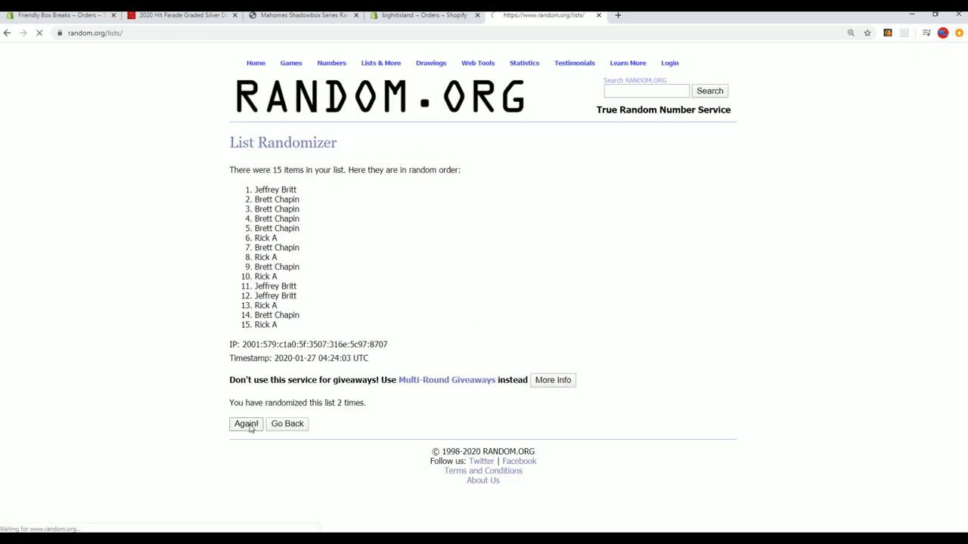
click(245, 423)
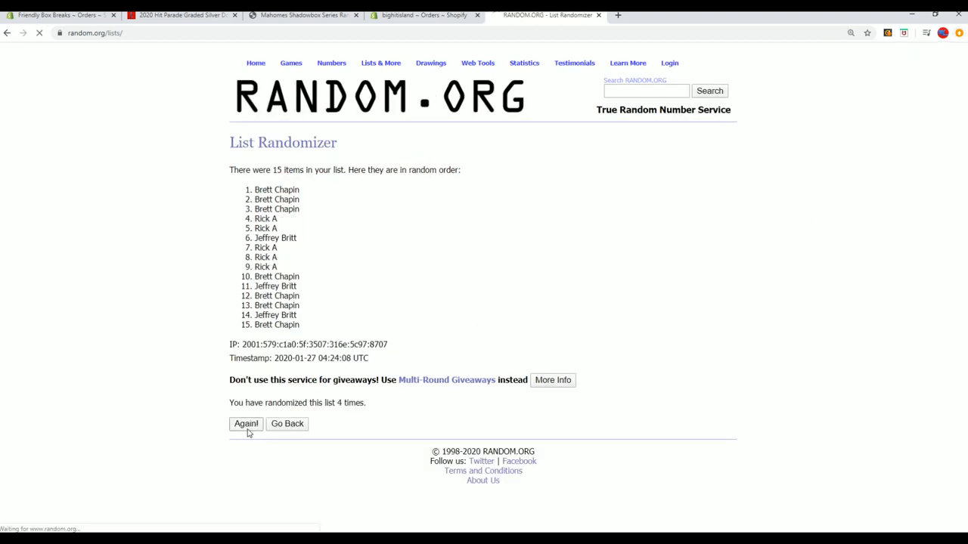
click(245, 423)
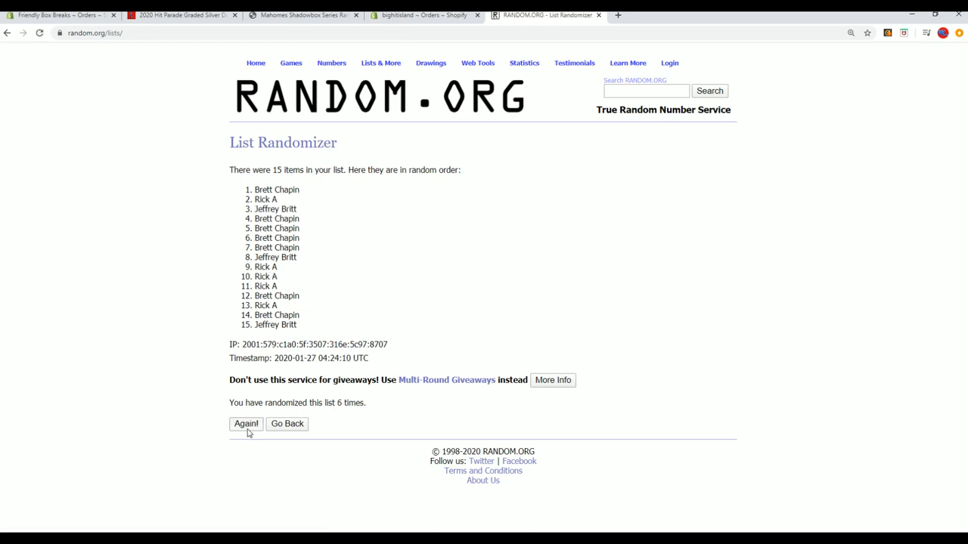
click(245, 423)
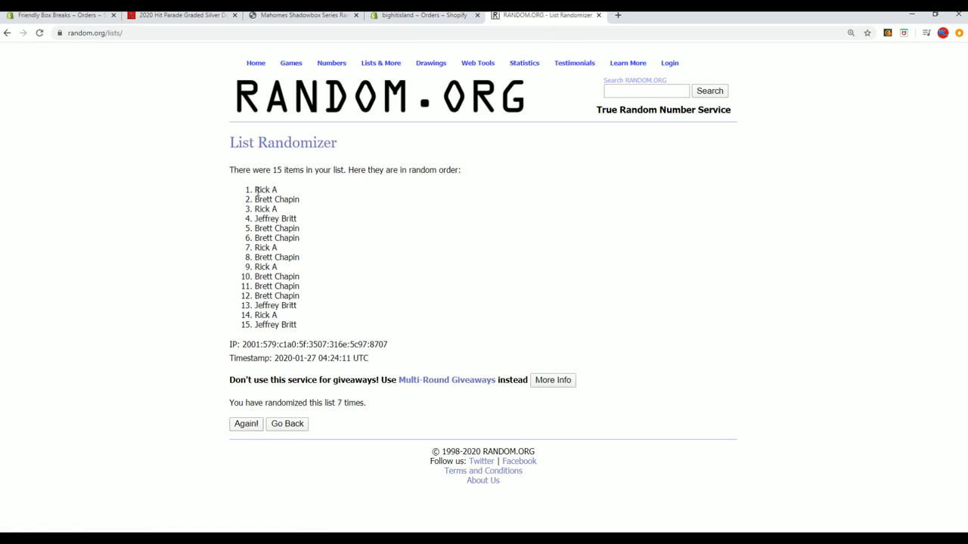
drag(254, 189, 299, 200)
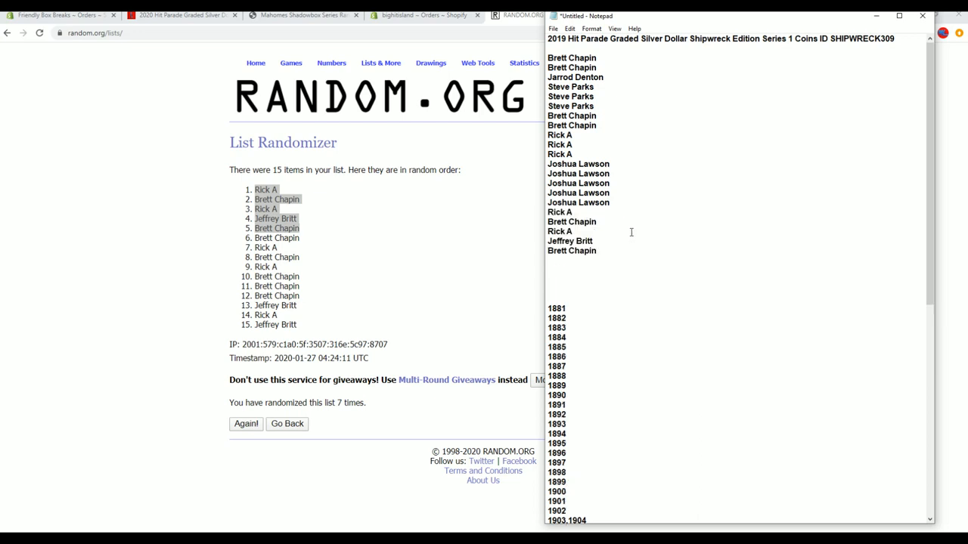
- Paste the shuffled filler names under the original owners in Notepad to form one combined list
scroll(down, 3)
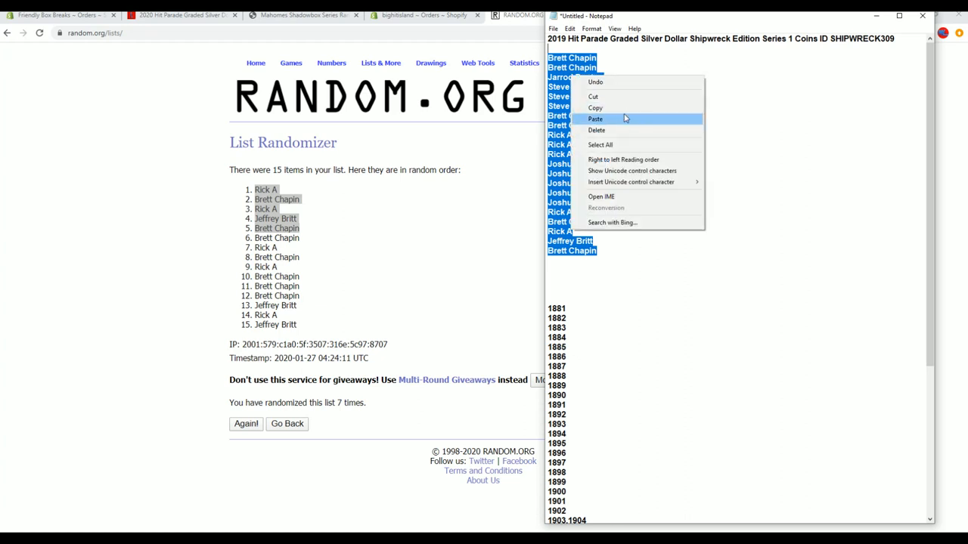
click(596, 118)
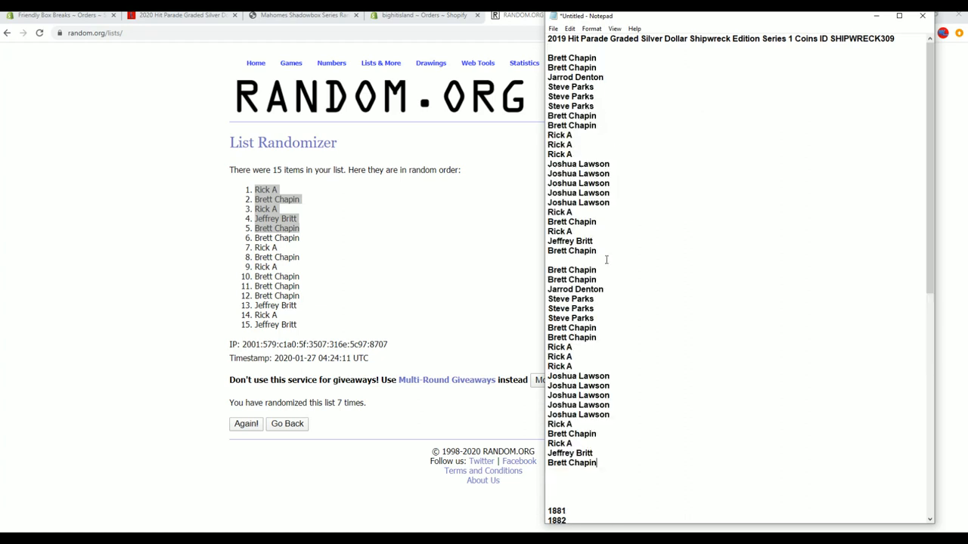
scroll(down, 3)
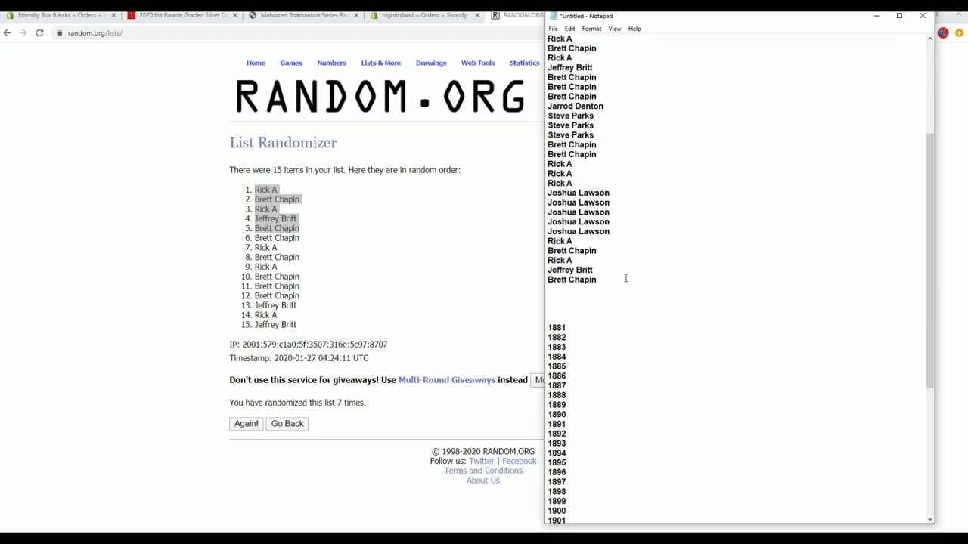
click(382, 63)
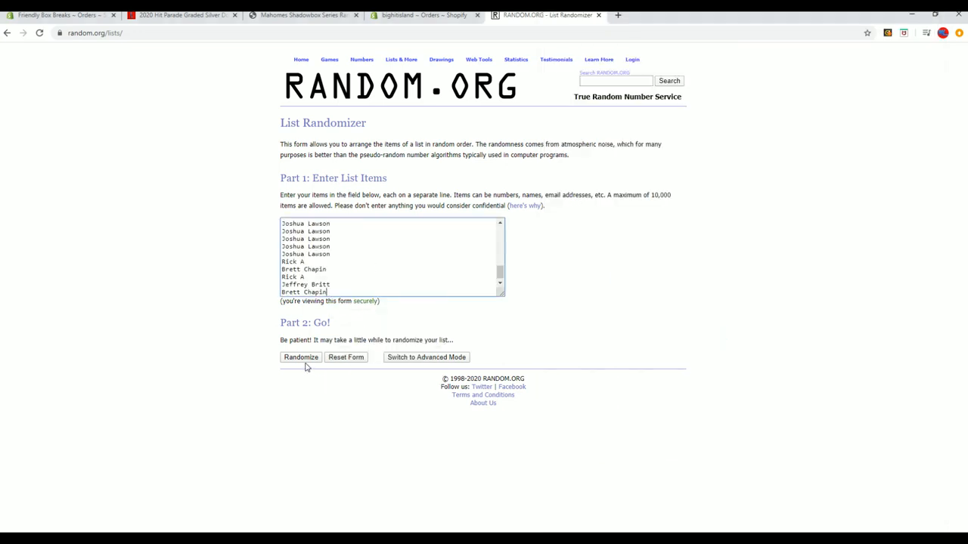
- Randomize the combined 42-name owner list and reshuffle it five more times
click(300, 357)
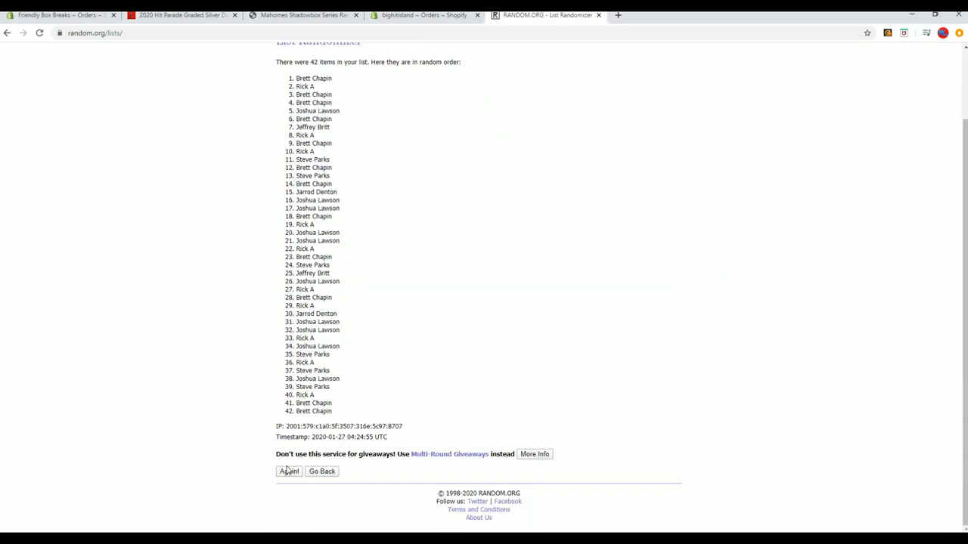
click(287, 472)
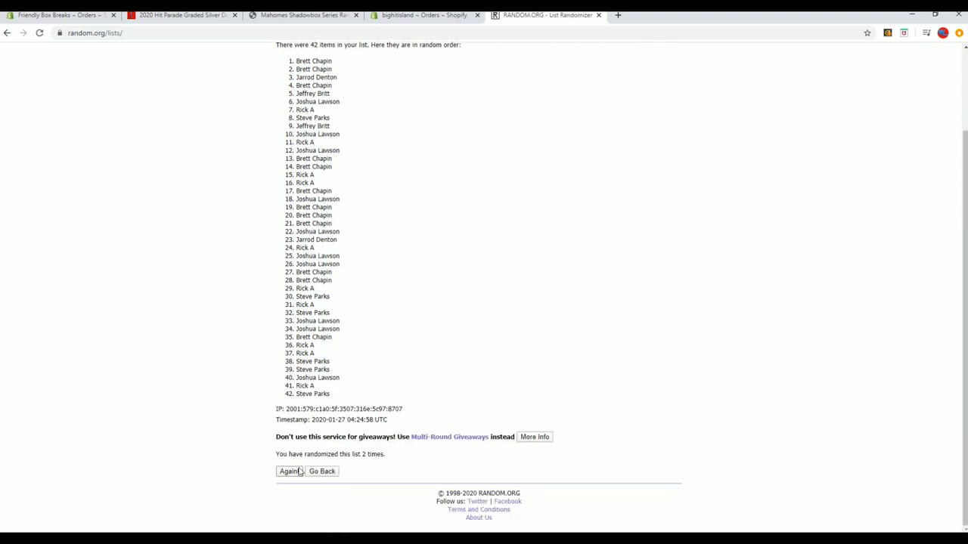
click(289, 471)
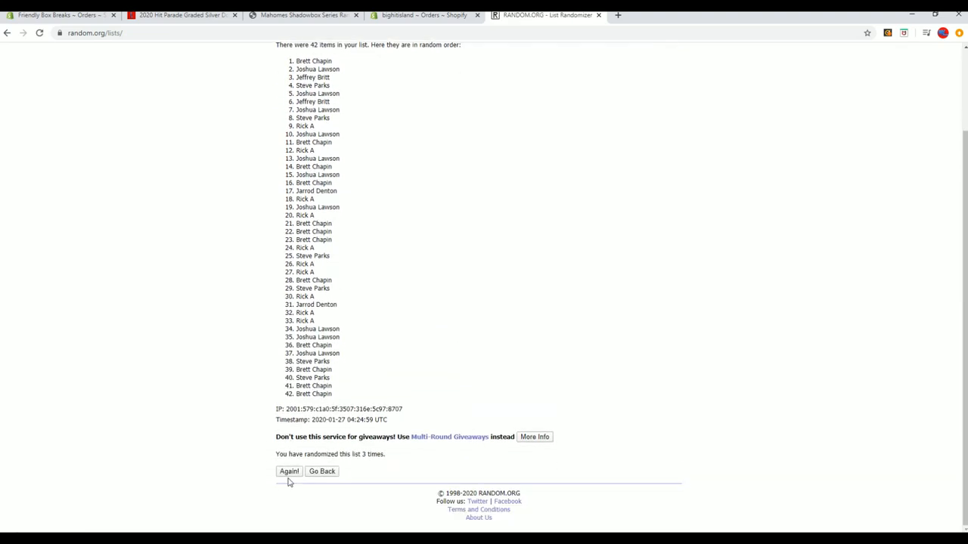
click(289, 472)
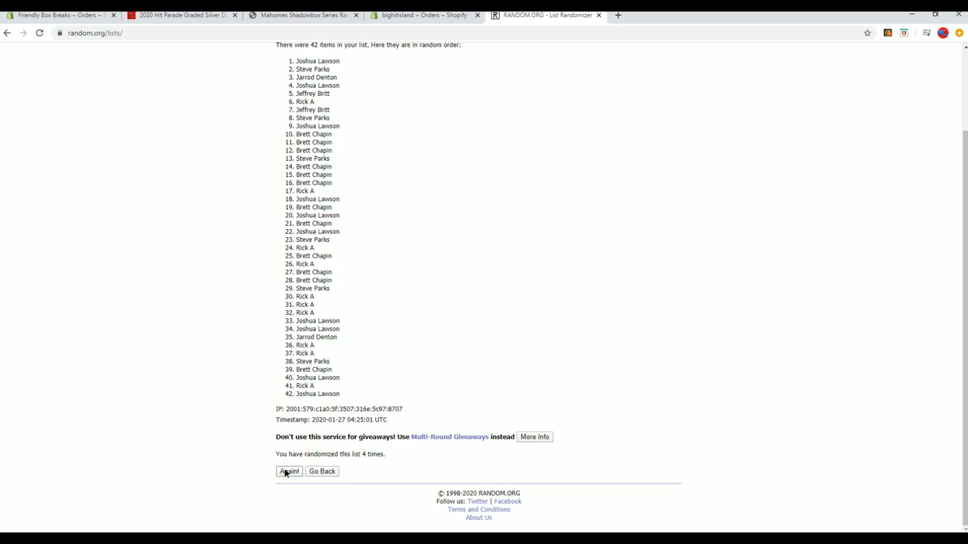
click(287, 472)
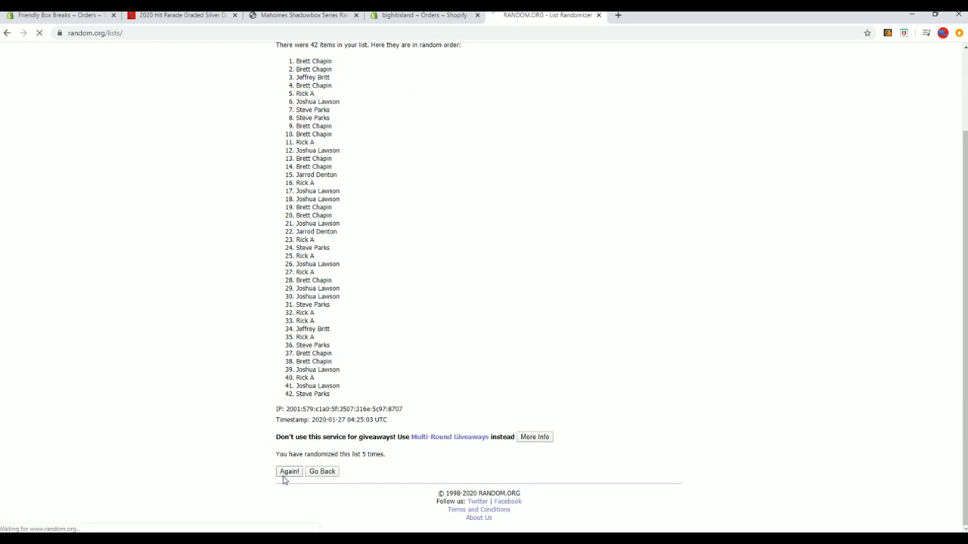
click(289, 472)
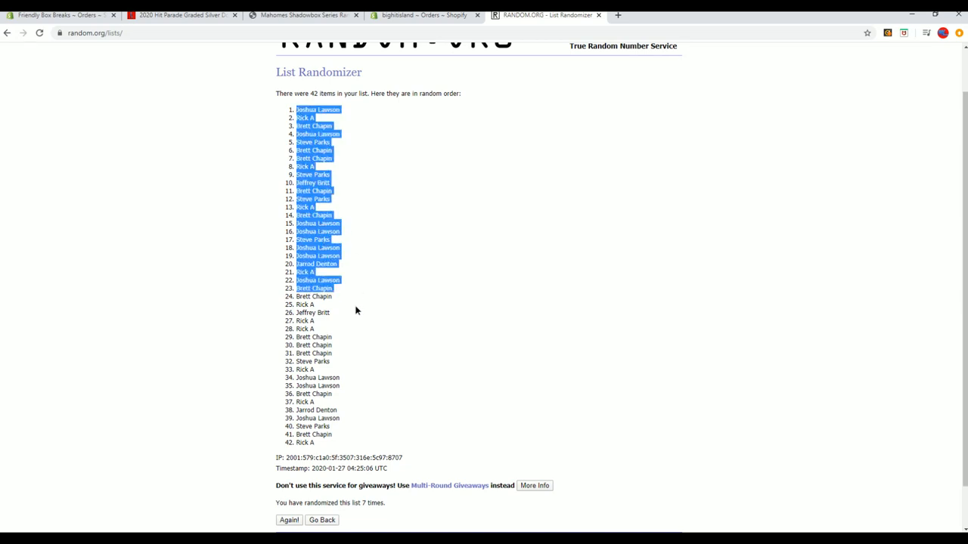
- Copy all 42 shuffled owner names from the final randomized list
right_click(356, 311)
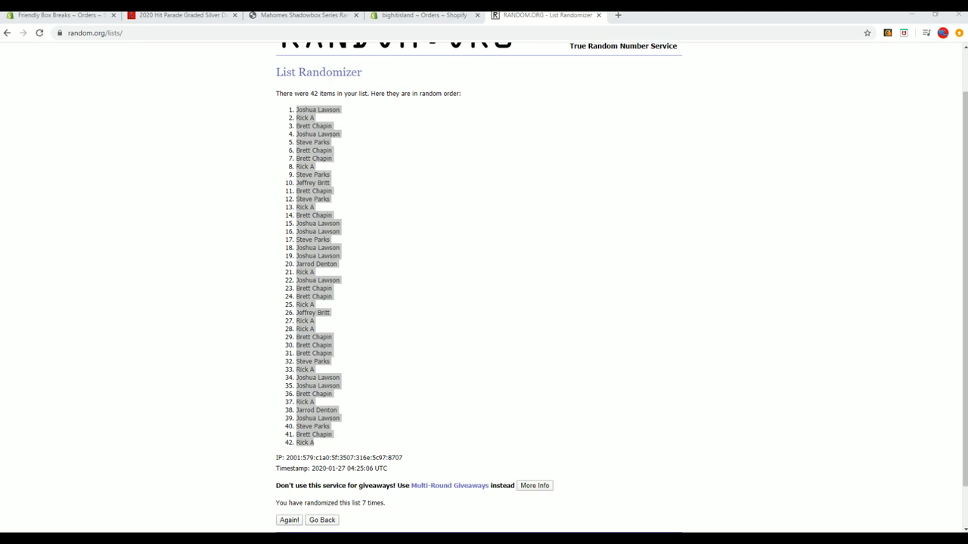
mouse_move(352, 220)
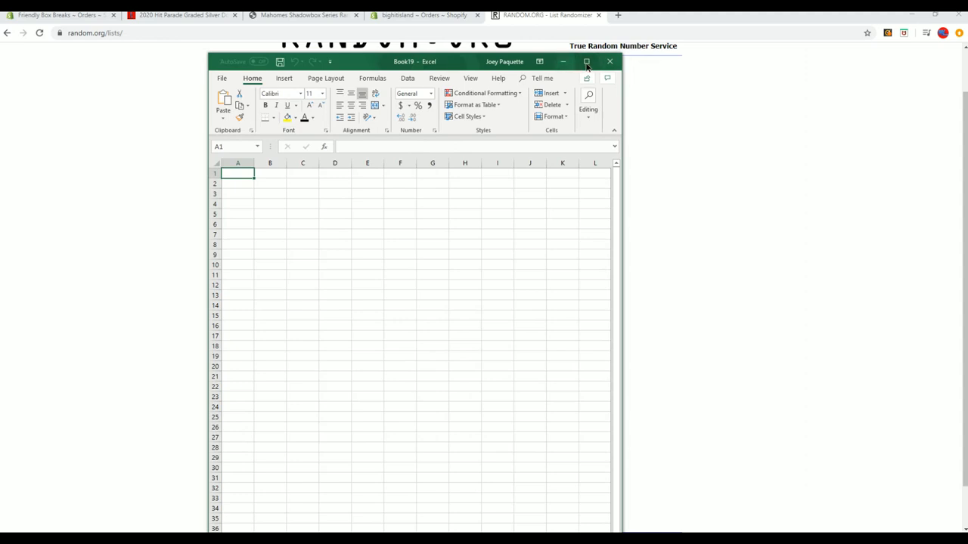
- Paste the 42 shuffled names as plain text under an OWNERS heading, with YEARS in B1
click(587, 61)
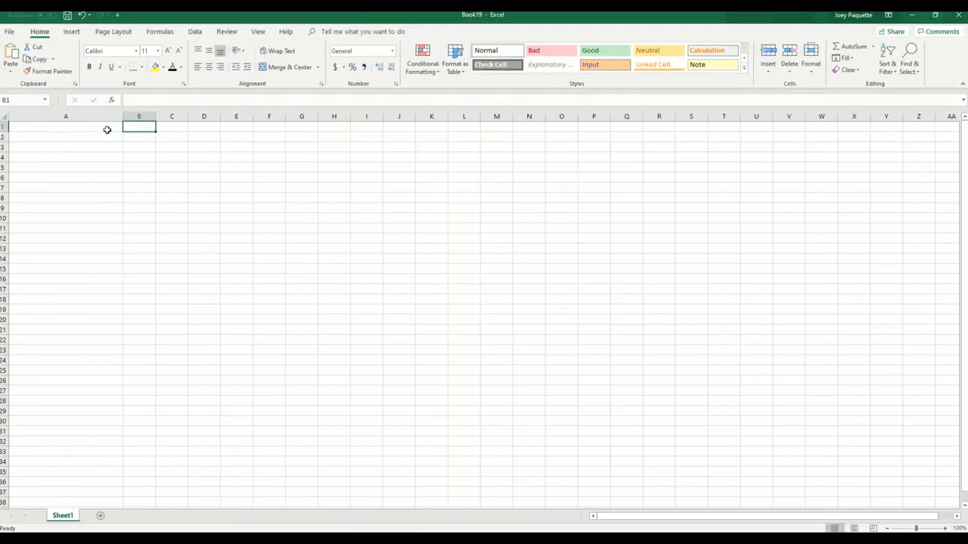
text(OWNERS)
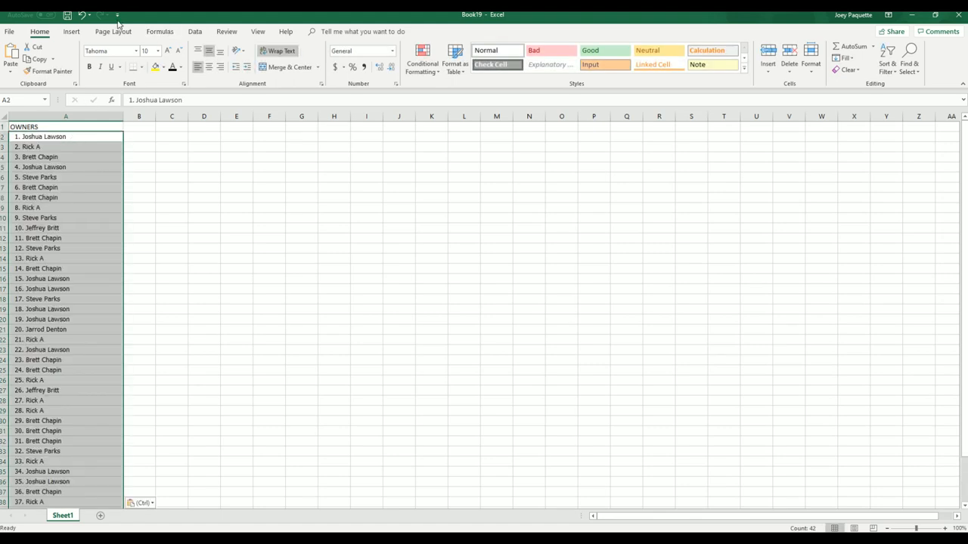
right_click(64, 136)
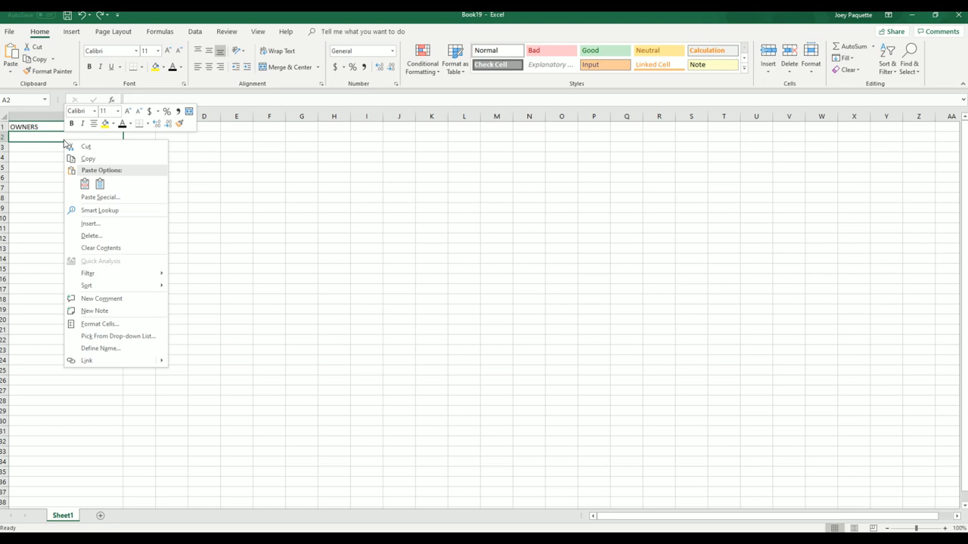
click(100, 196)
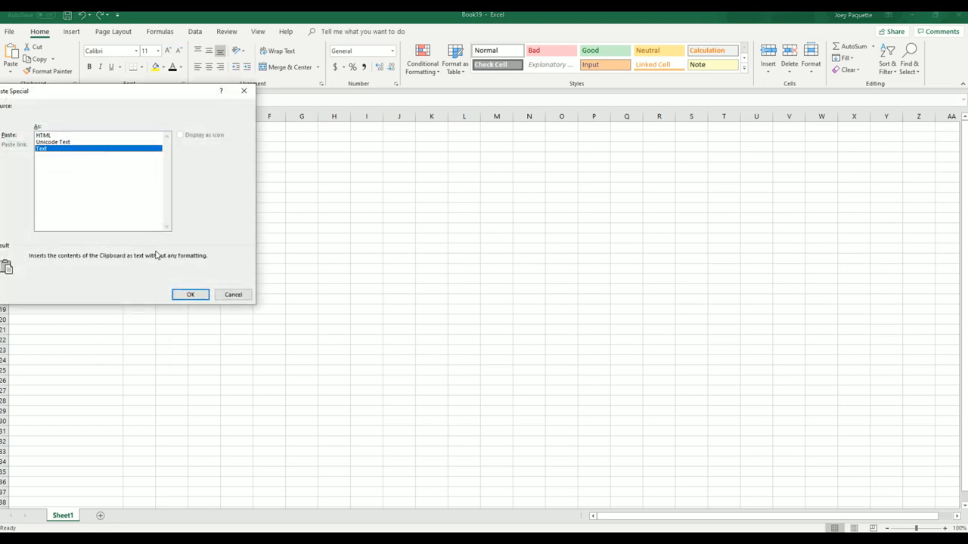
click(191, 293)
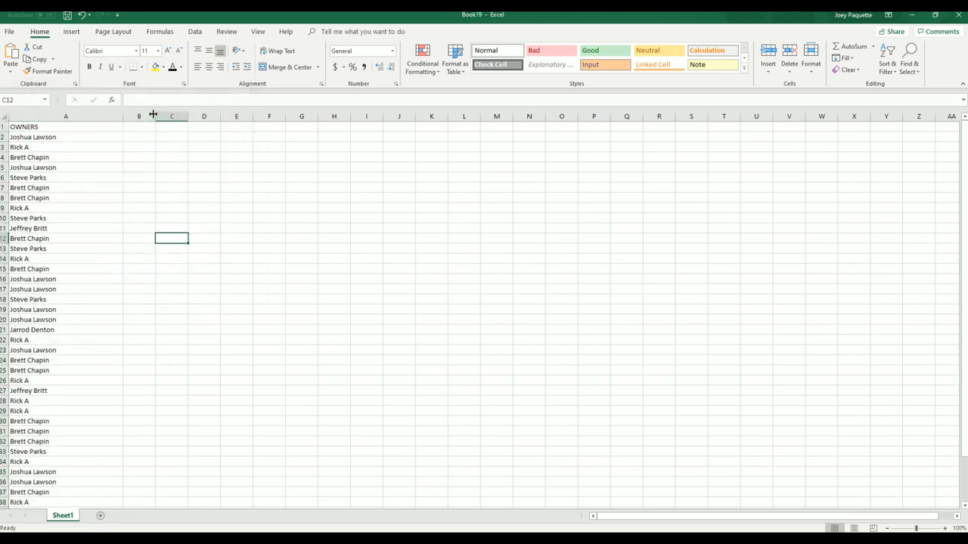
click(172, 127)
text(YEARS)
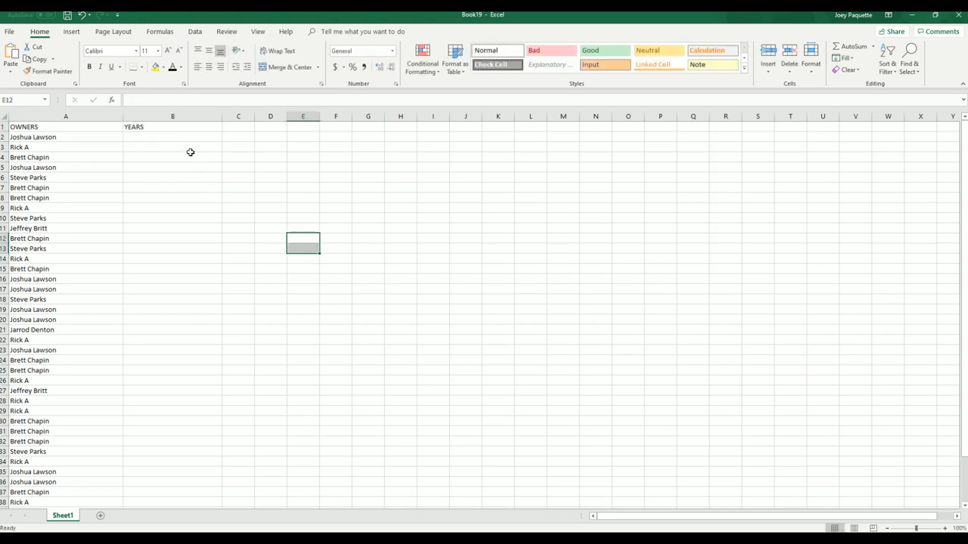
scroll(down, 3)
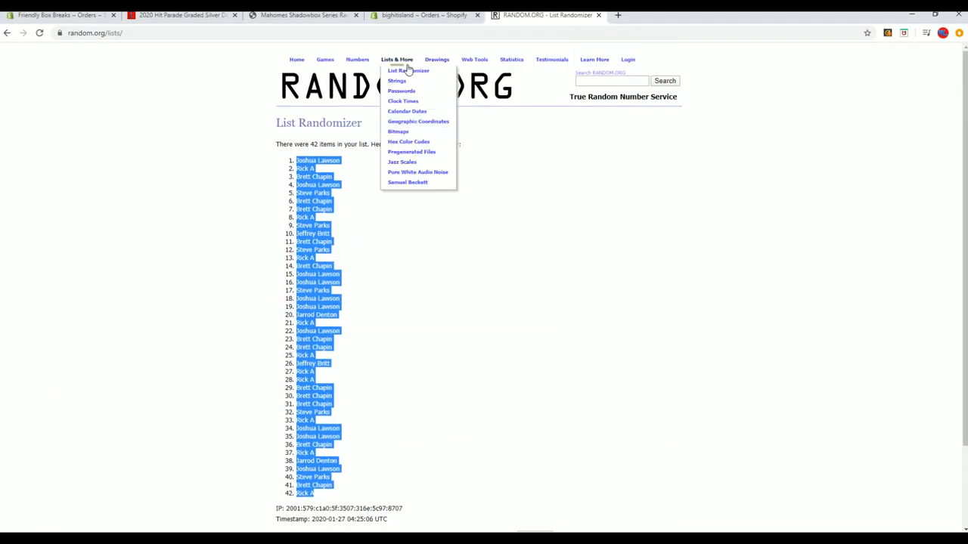
- Enter the list of years into a fresh List Randomizer form and shuffle it
click(408, 71)
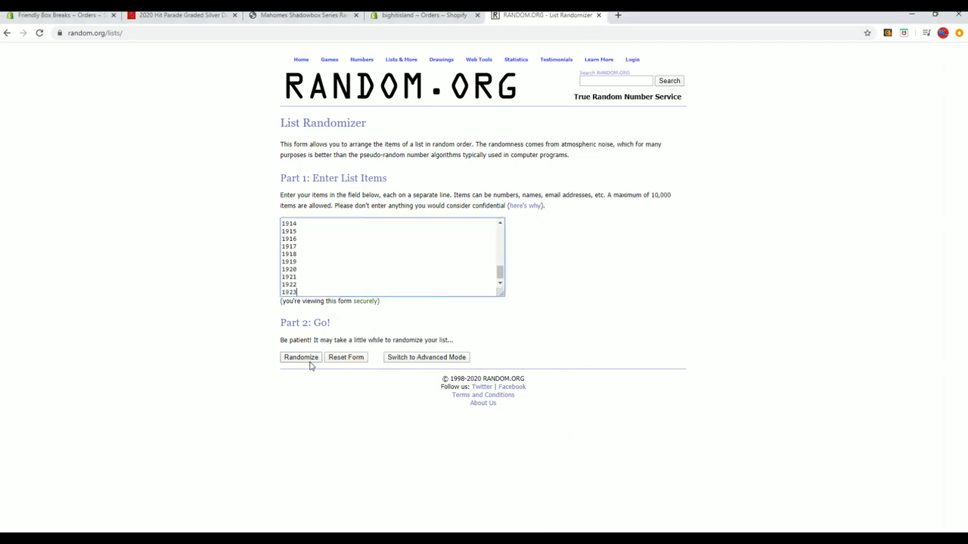
click(300, 357)
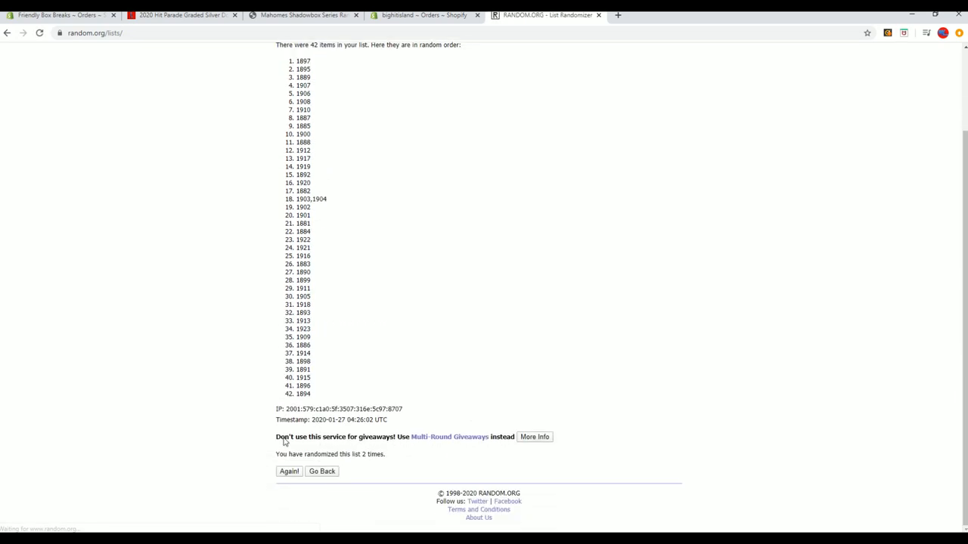
- Reshuffle the 42 years four more times, then select and copy the final year order
click(287, 472)
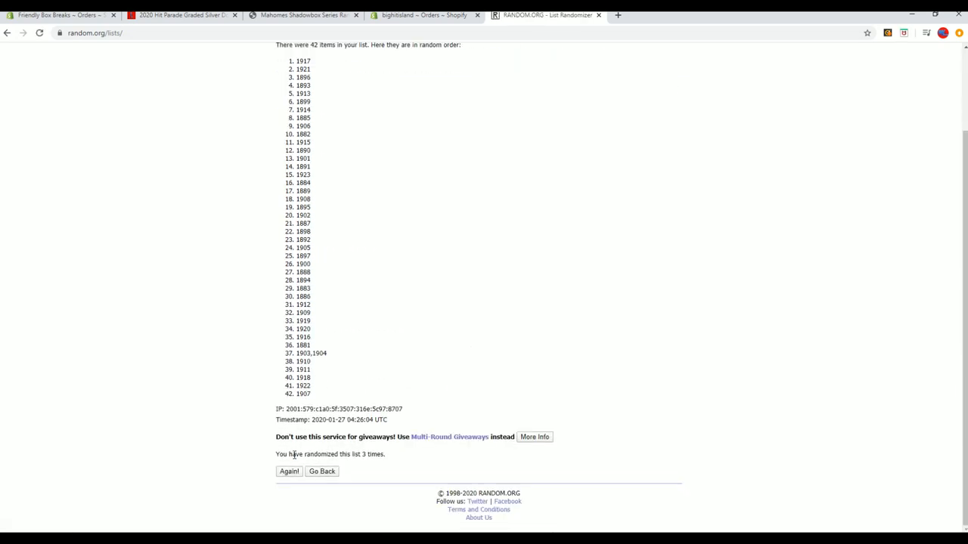
click(287, 472)
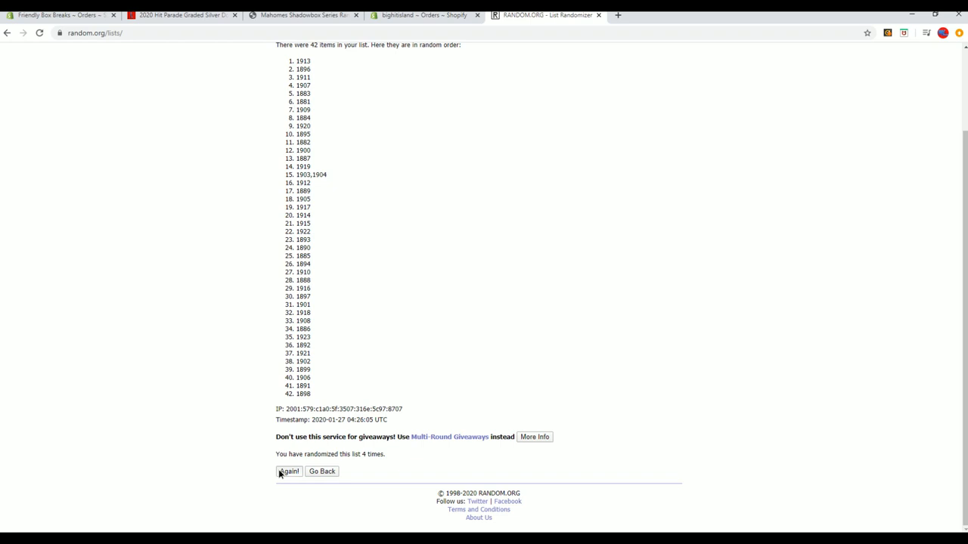
click(287, 471)
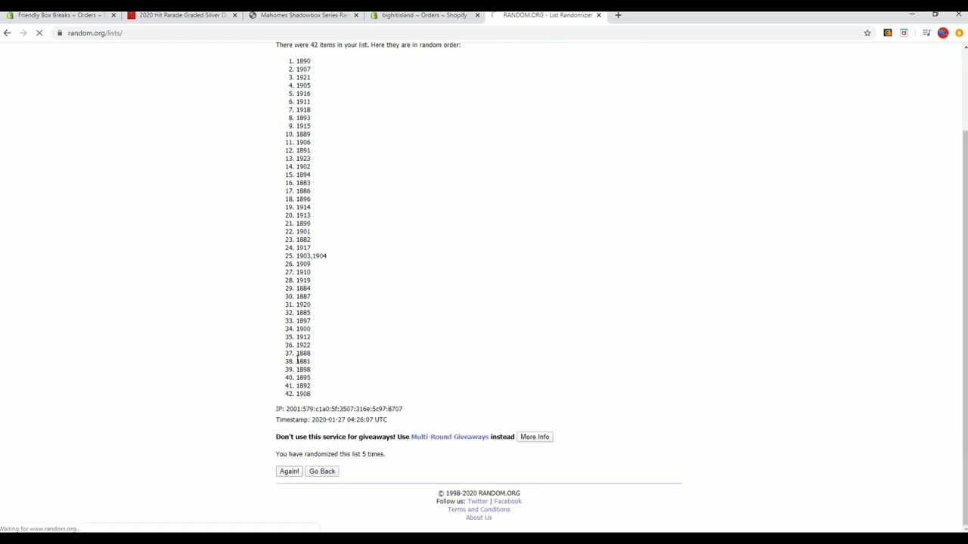
click(291, 472)
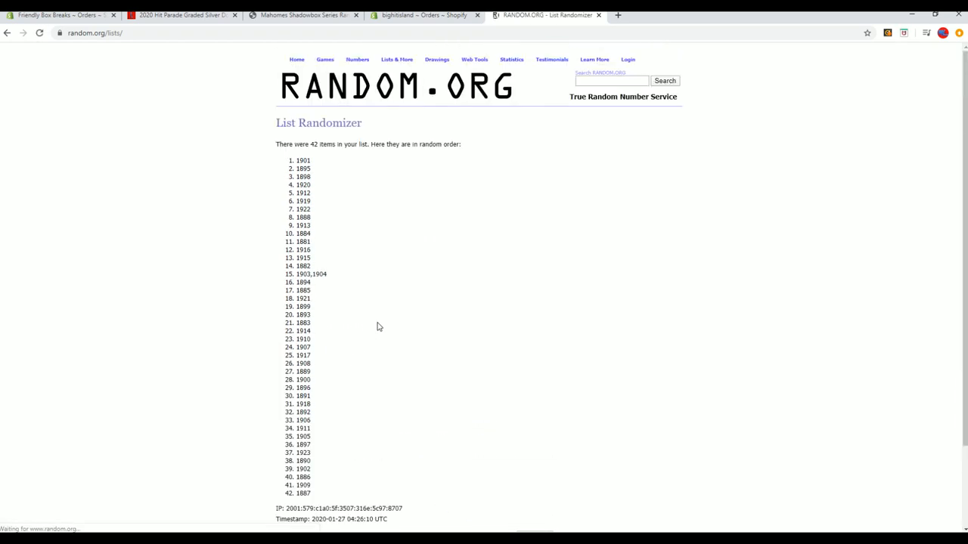
scroll(down, 3)
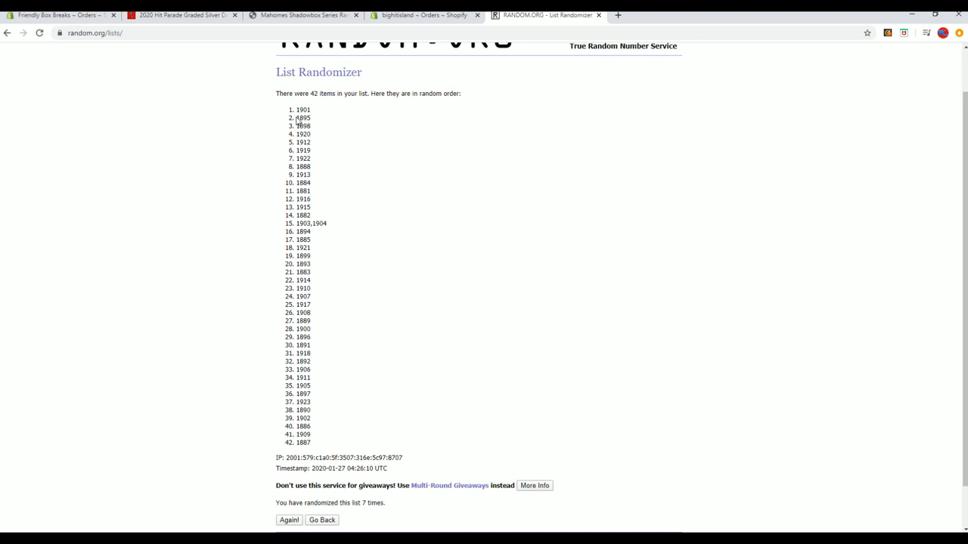
drag(295, 109, 310, 361)
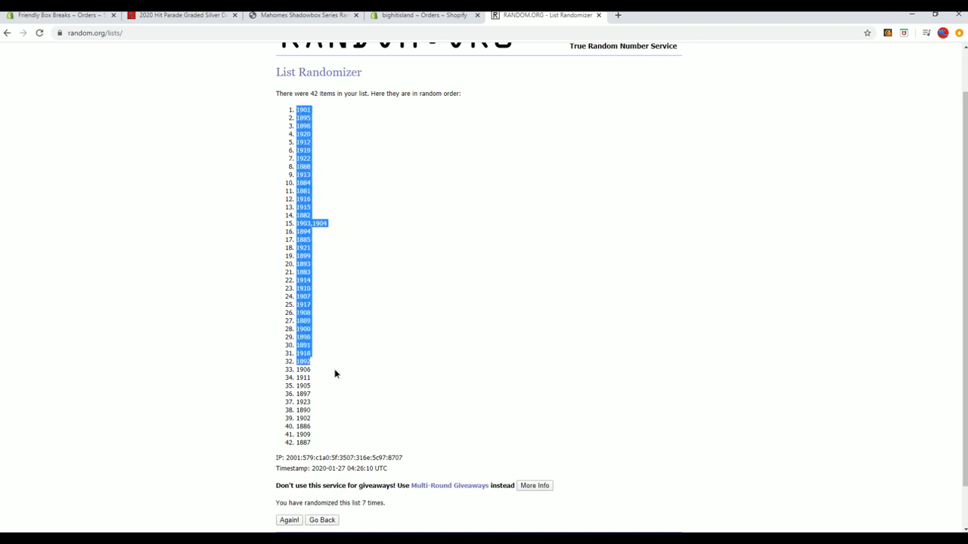
right_click(335, 374)
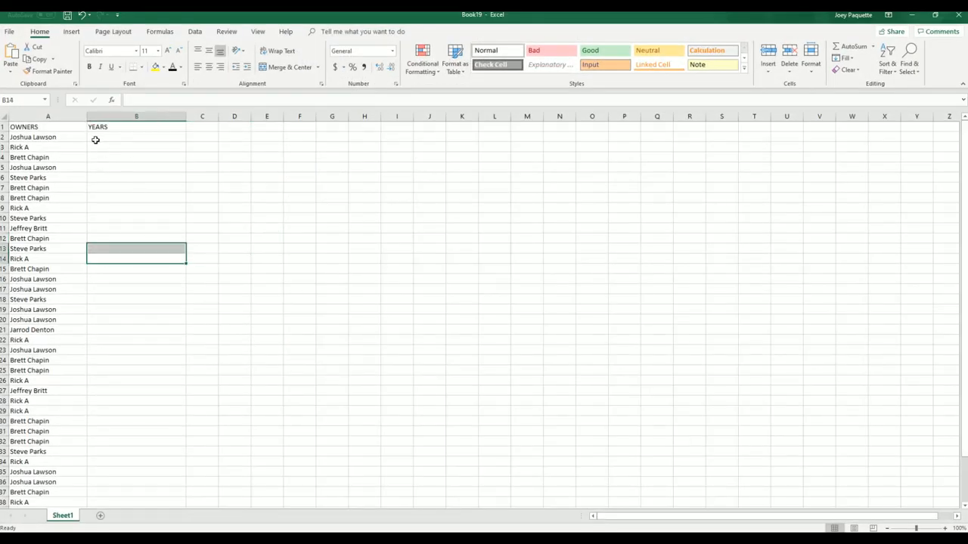
- Paste the shuffled years into column B from B2 and border the A1:B43 owners-years table
click(137, 136)
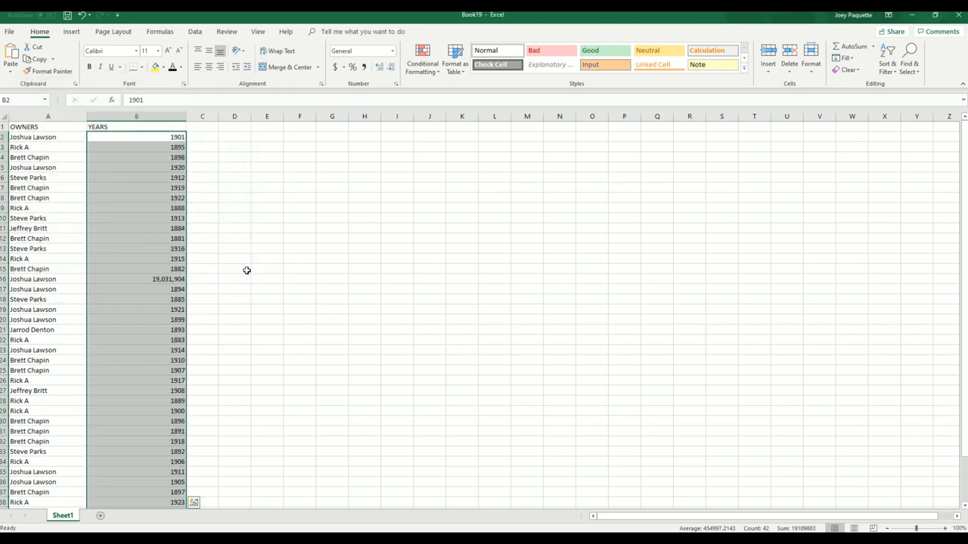
click(234, 178)
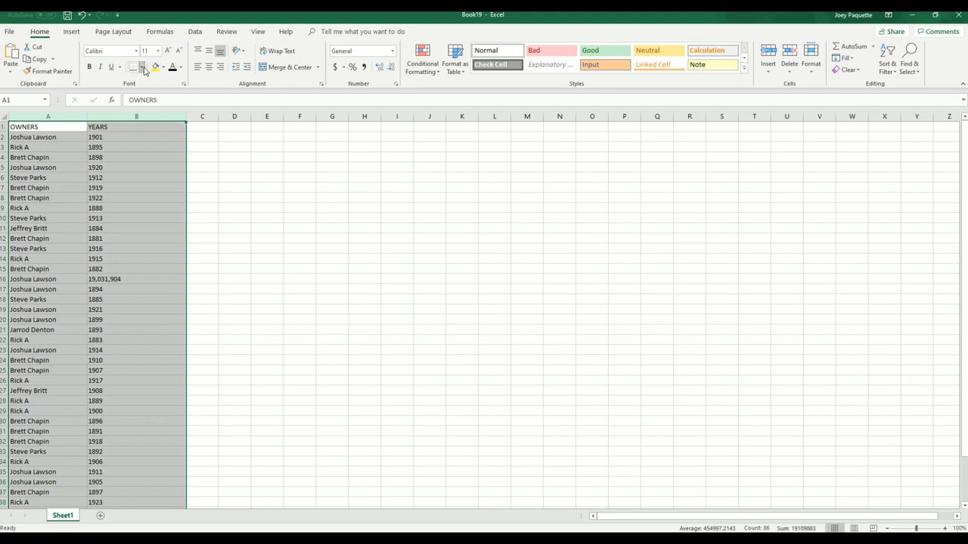
click(49, 136)
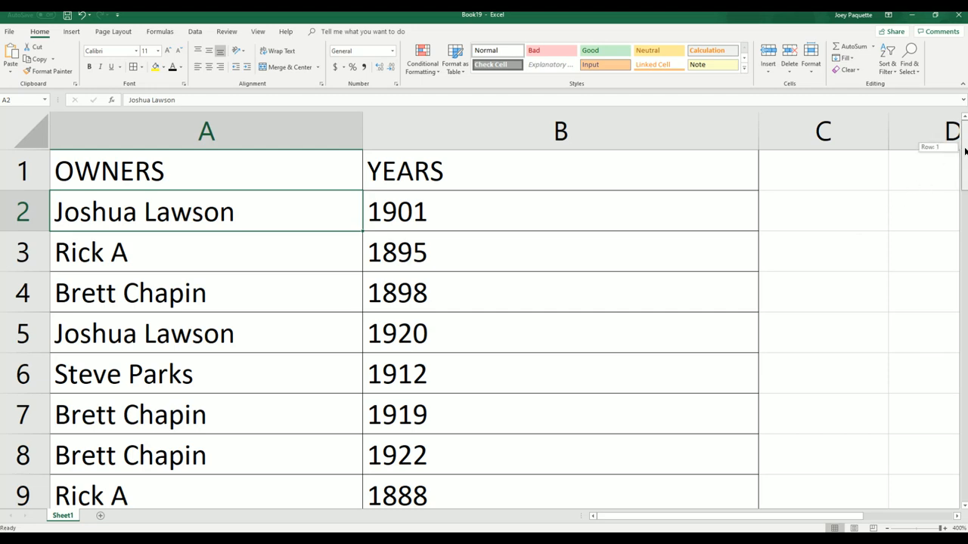
- Scroll through rows 2–43 checking each owner–year pair, then adjust the zoom for an overview
scroll(down, 3)
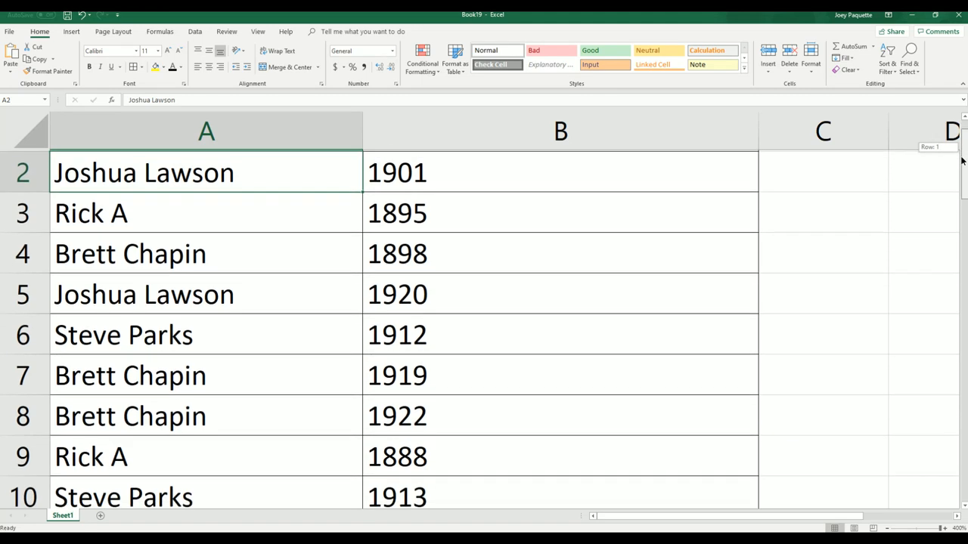
scroll(down, 3)
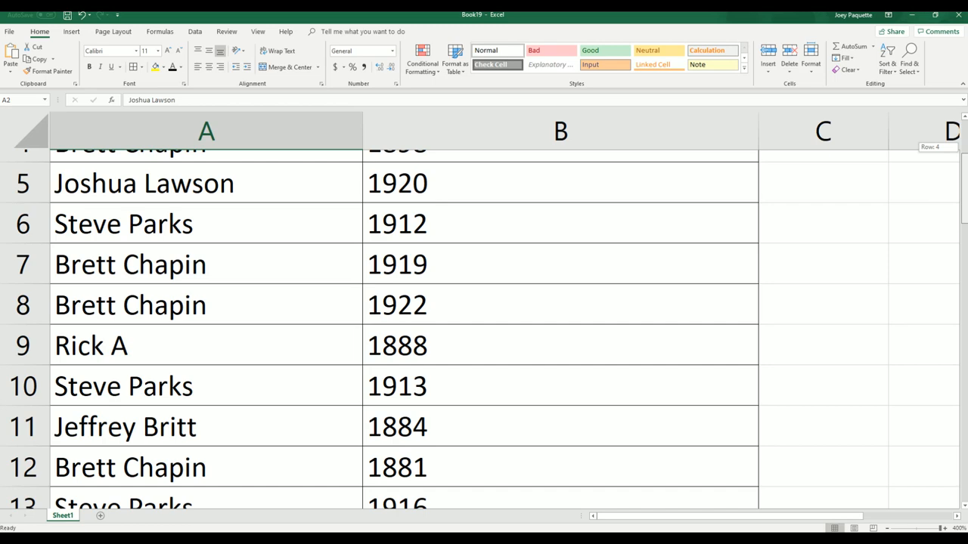
scroll(down, 3)
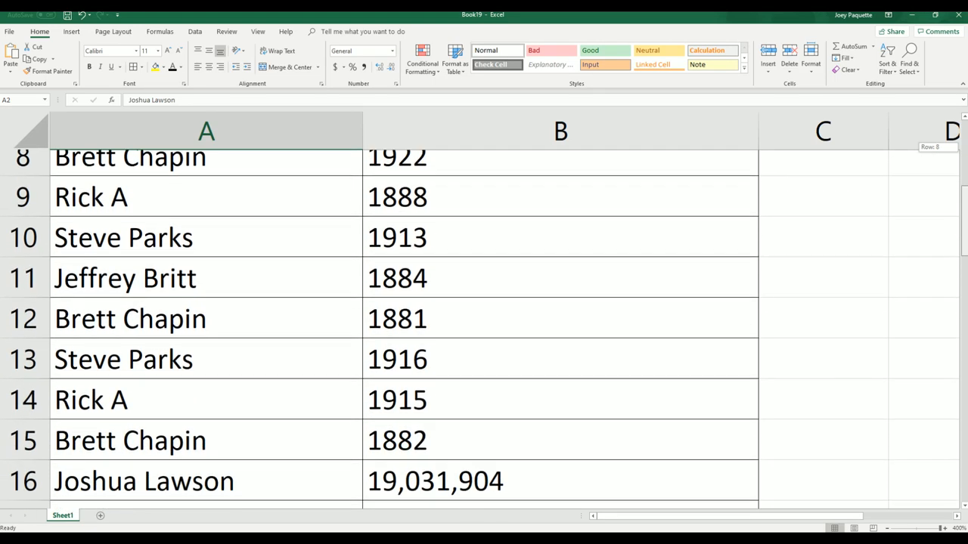
scroll(down, 3)
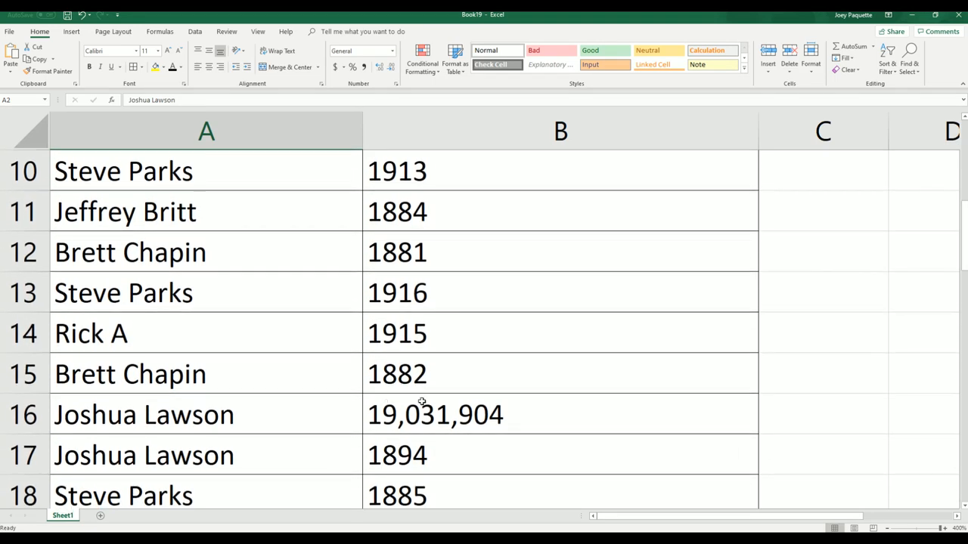
mouse_move(965, 227)
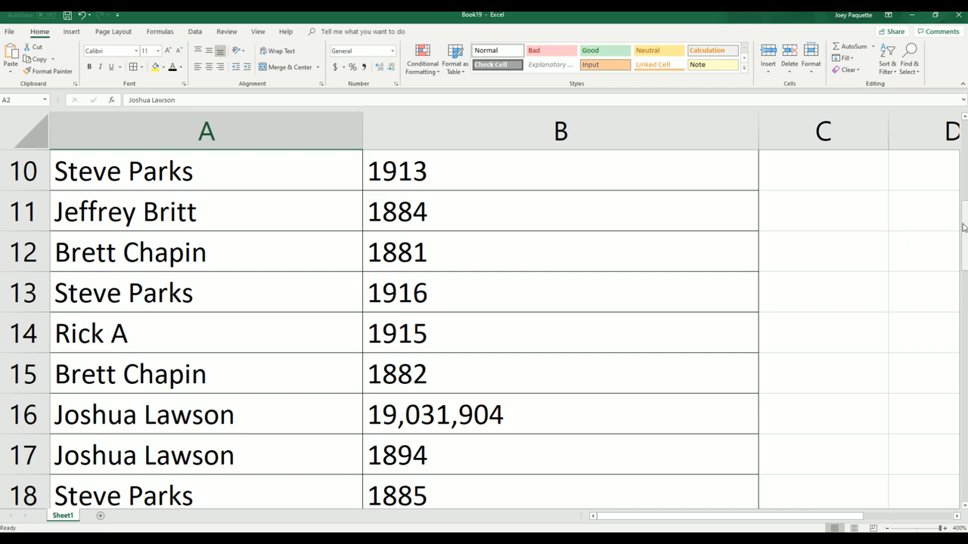
scroll(down, 3)
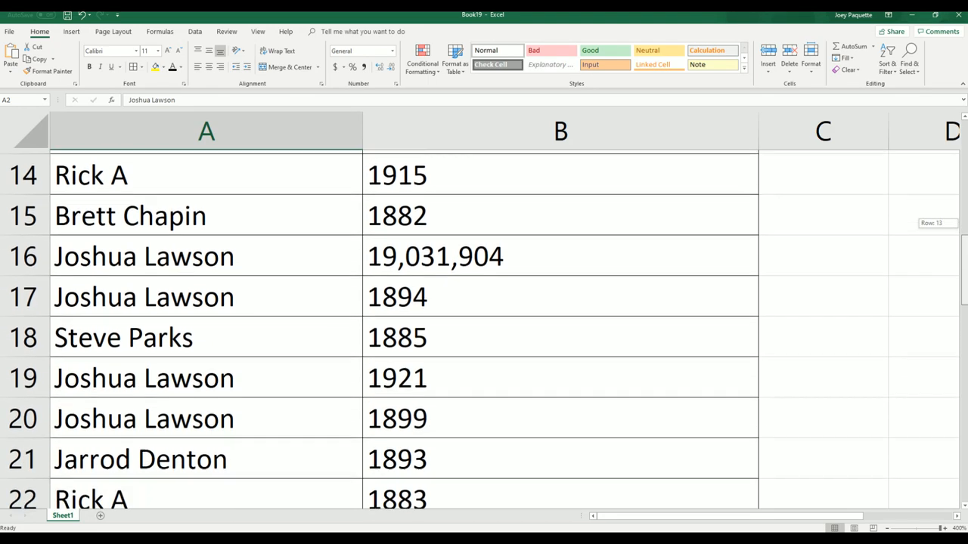
scroll(down, 3)
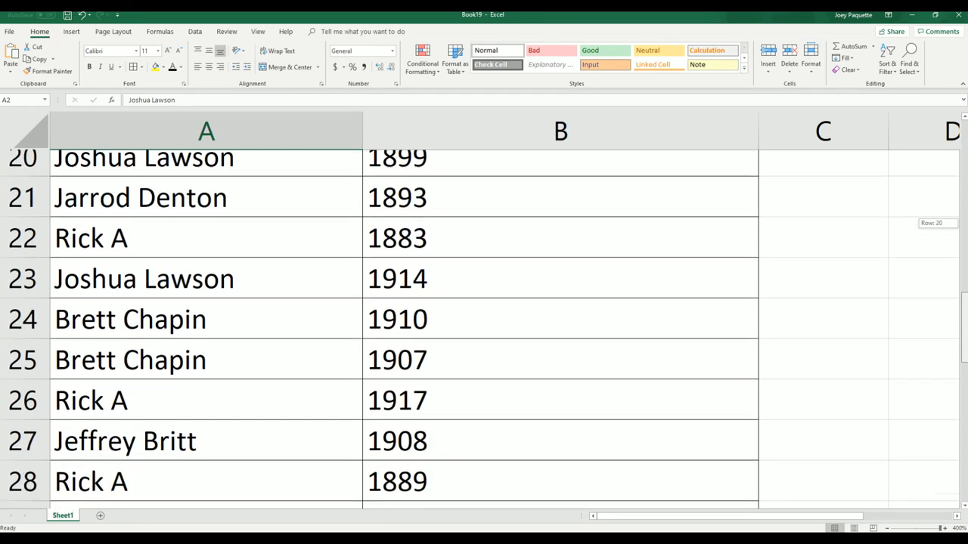
scroll(down, 3)
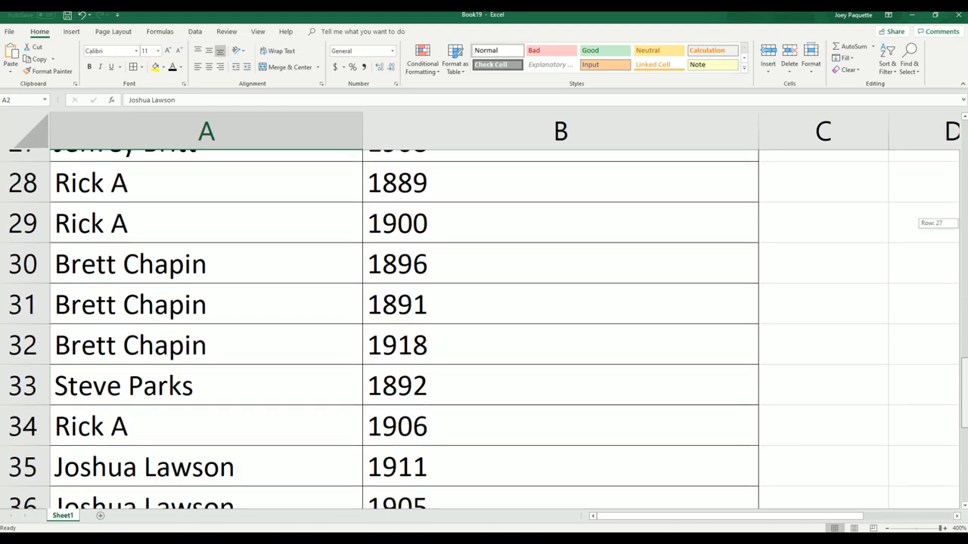
scroll(down, 3)
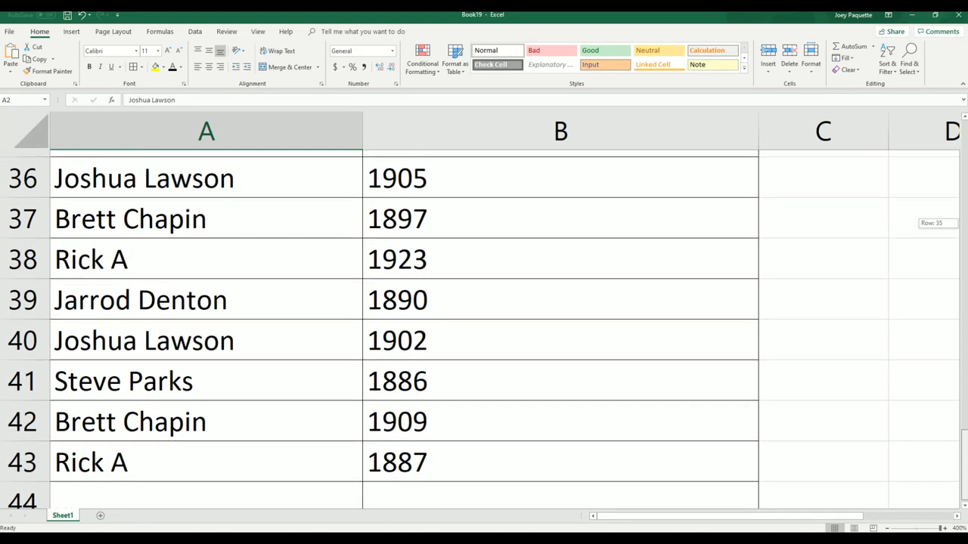
scroll(up, 3)
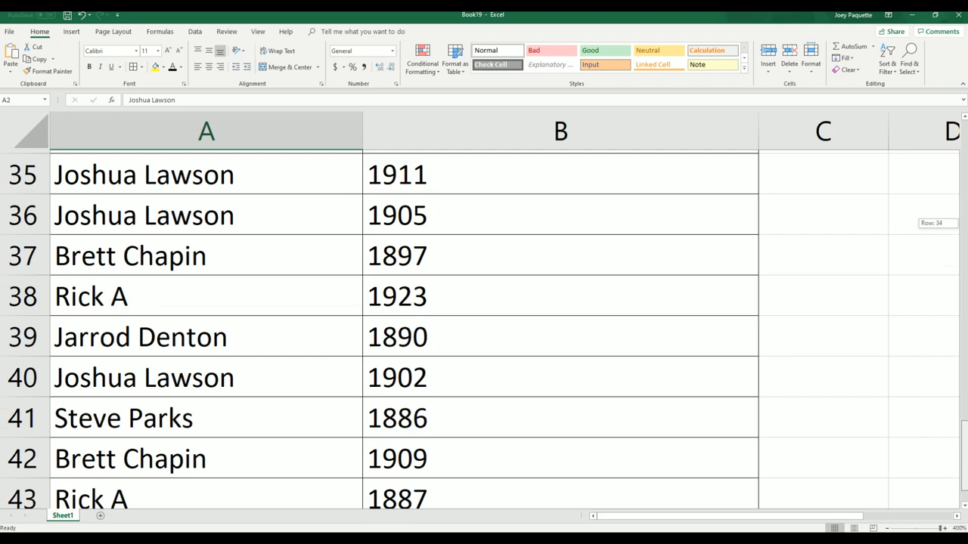
scroll(up, 3)
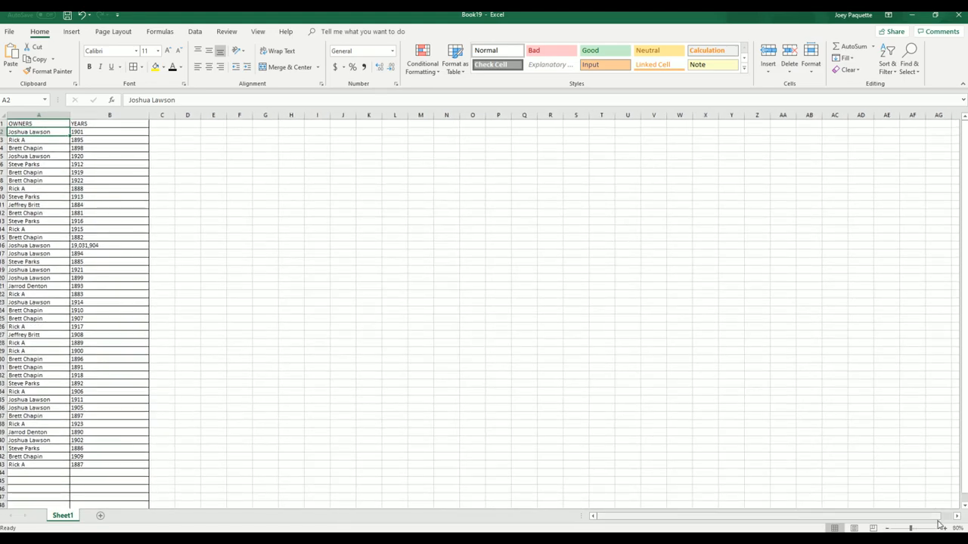
click(934, 524)
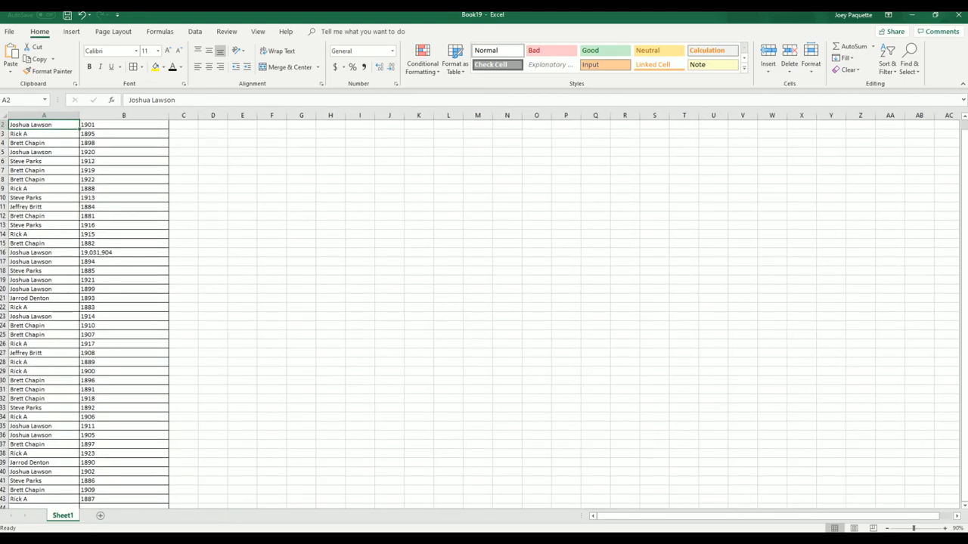